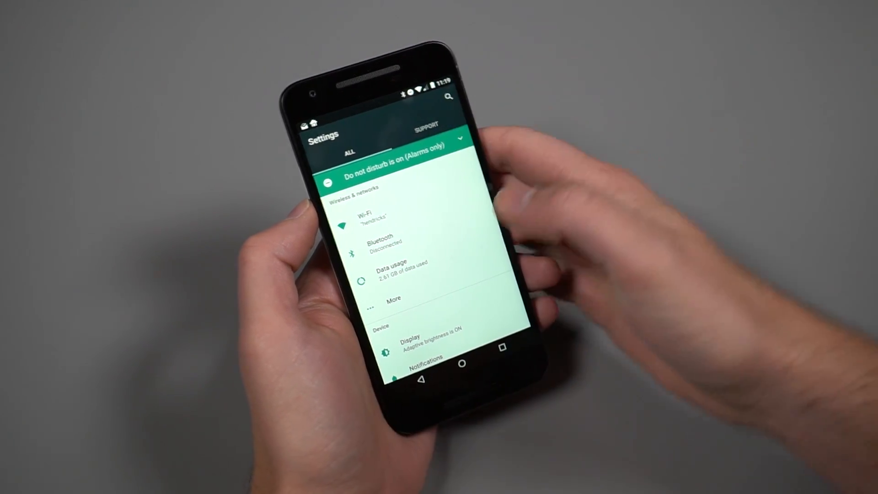
Browse down the Settings list and reach the Moves gesture settings
click(425, 123)
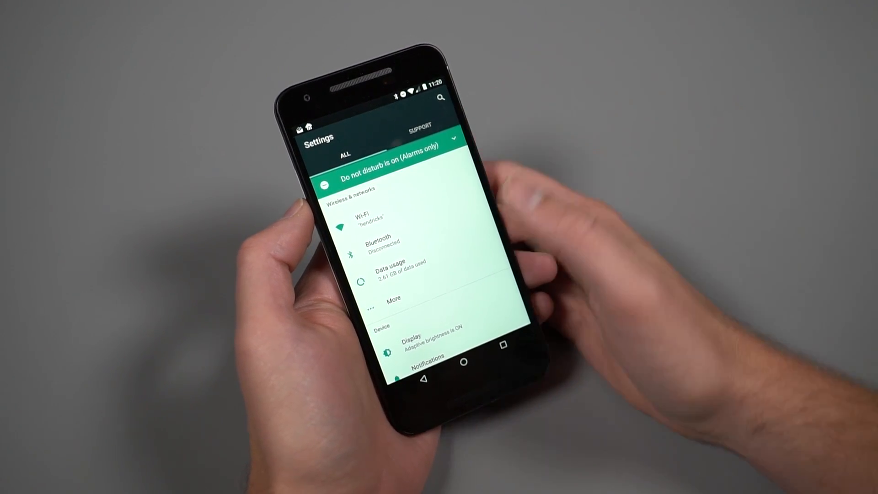
scroll(down, 3)
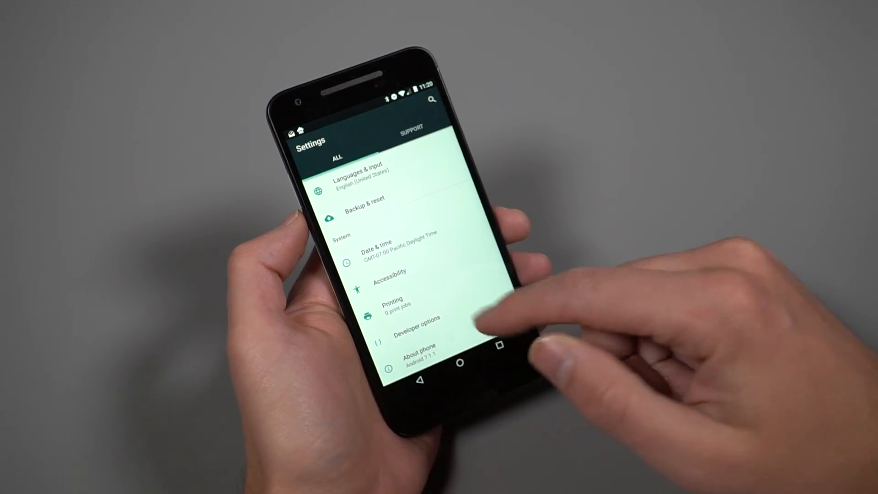
click(419, 346)
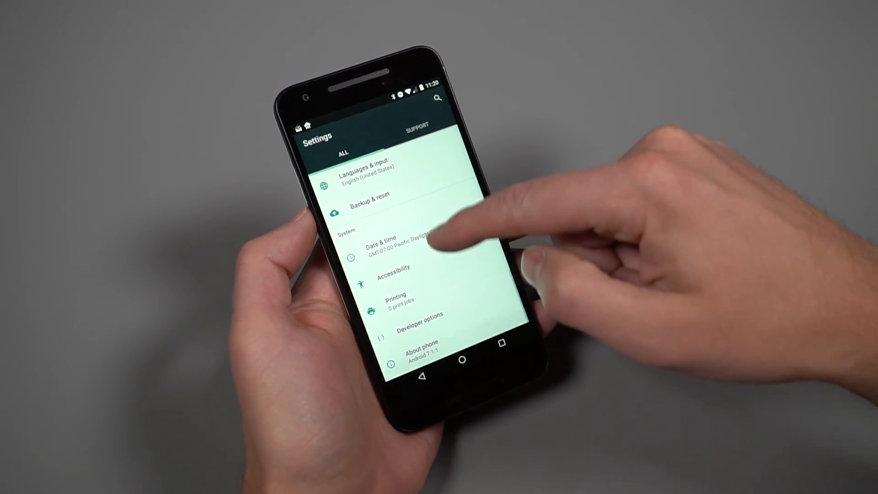
scroll(down, 3)
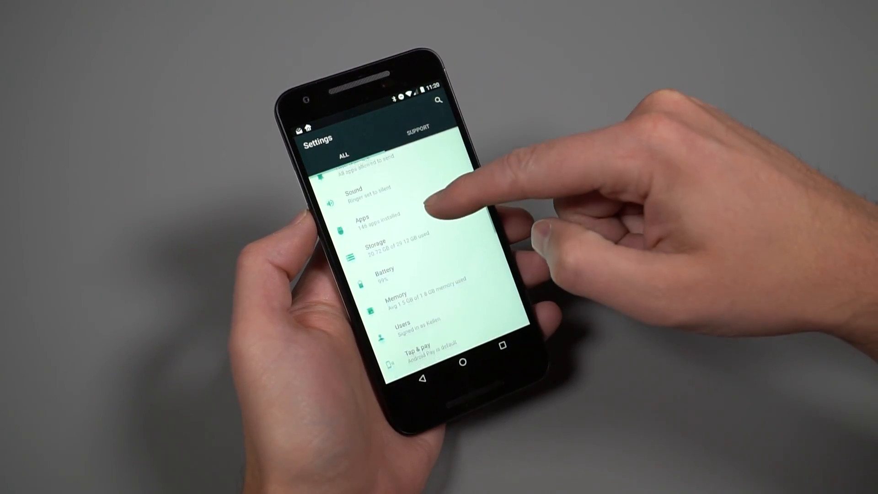
scroll(down, 3)
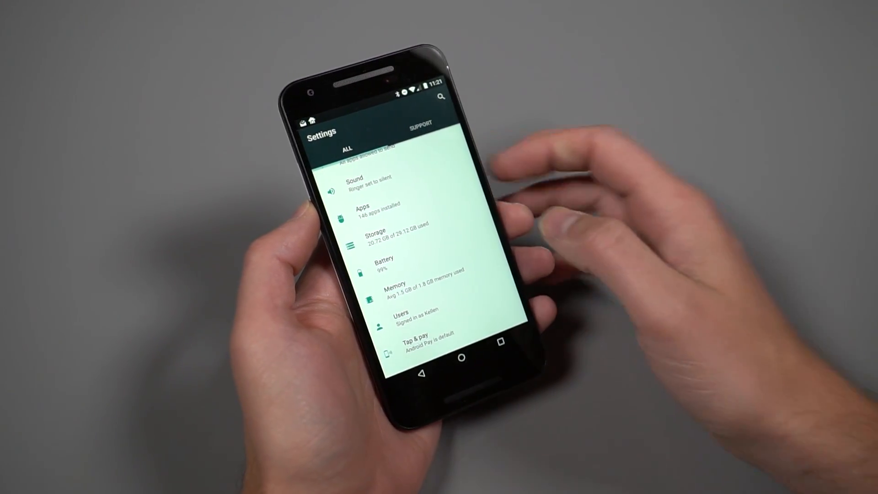
scroll(down, 3)
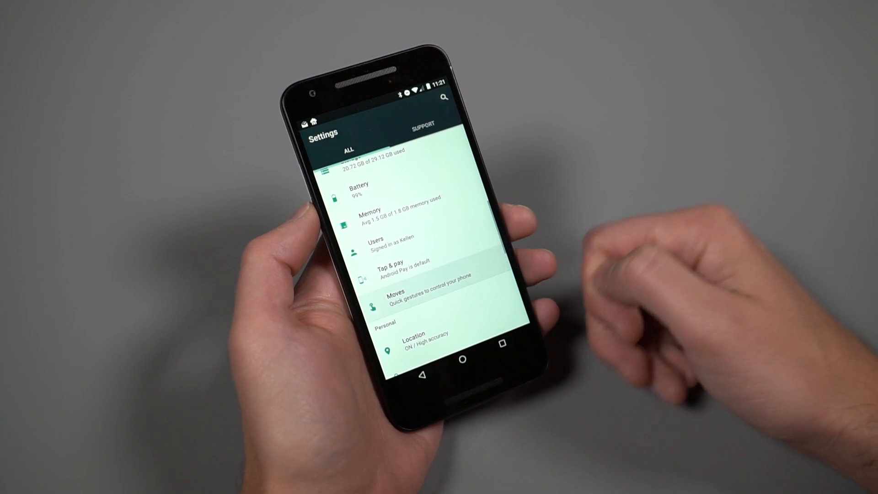
click(395, 301)
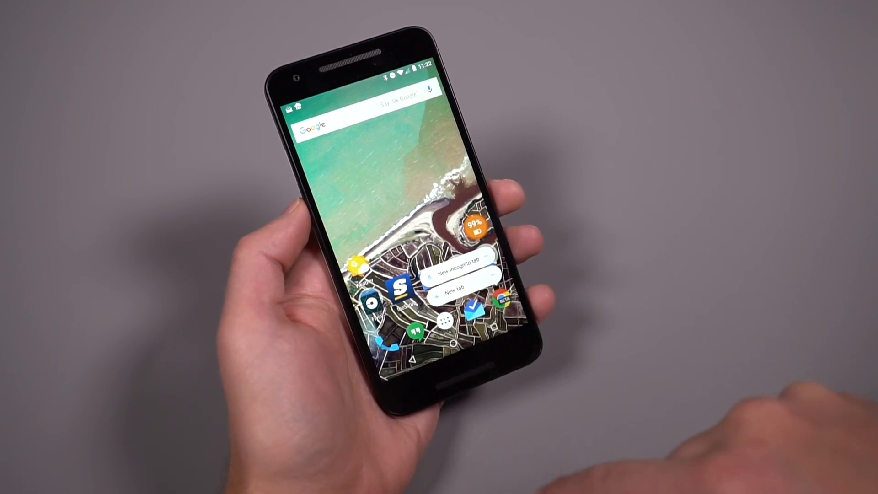
Launch a new Chrome tab from its home-screen shortcut, then reveal Play Store's My apps shortcut
click(454, 286)
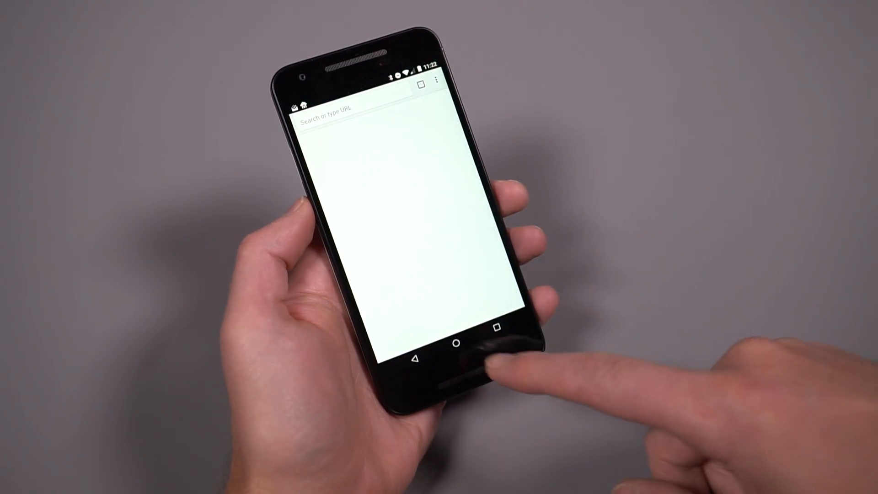
click(454, 344)
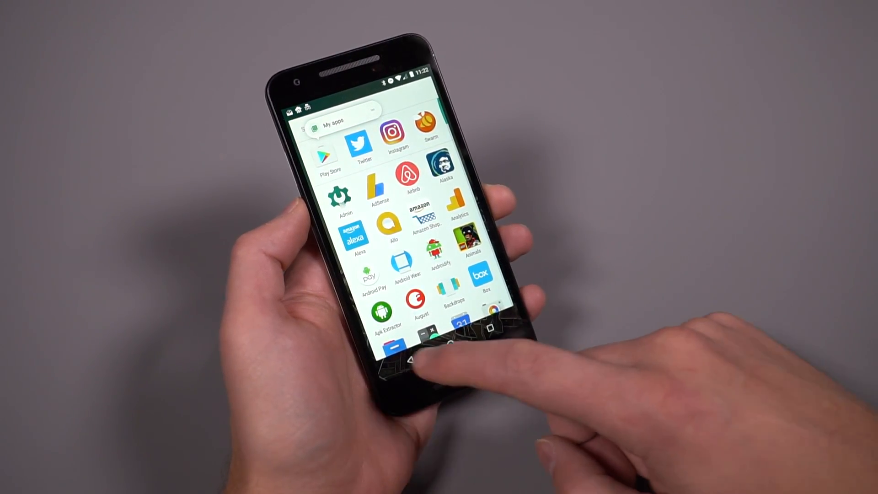
click(407, 361)
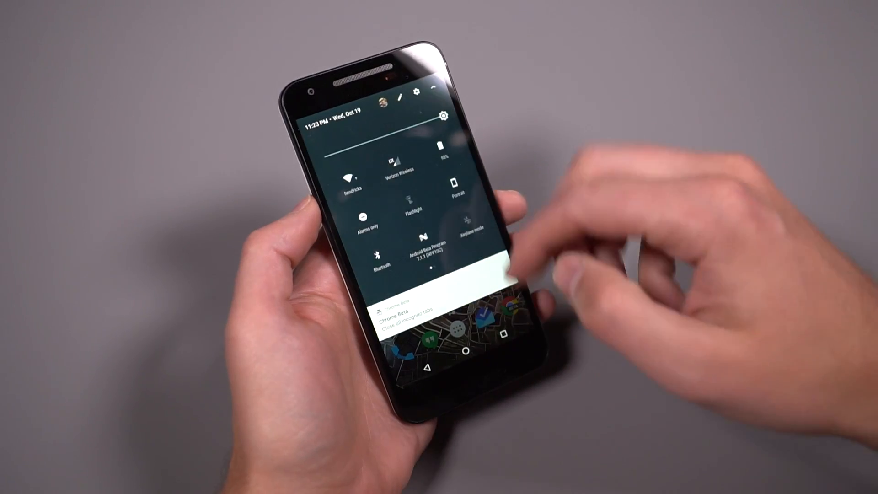
Go from quick settings to the full Settings Storage page and its Manage storage screen
click(444, 115)
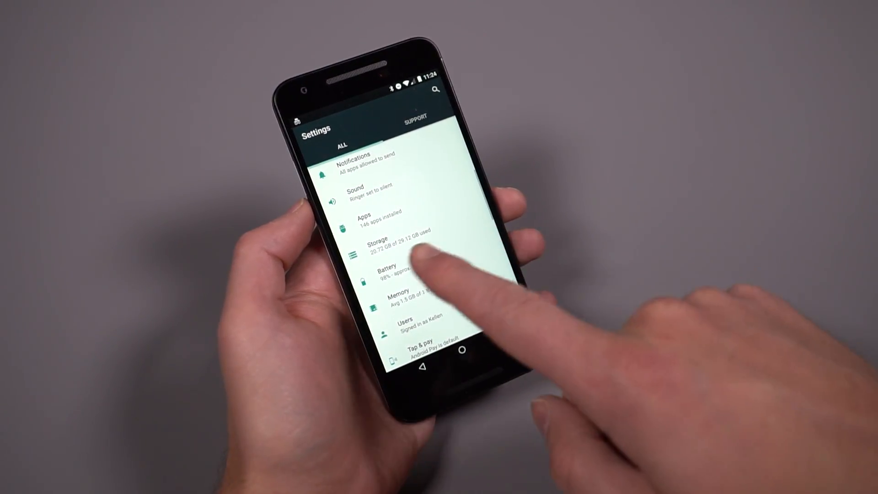
click(383, 245)
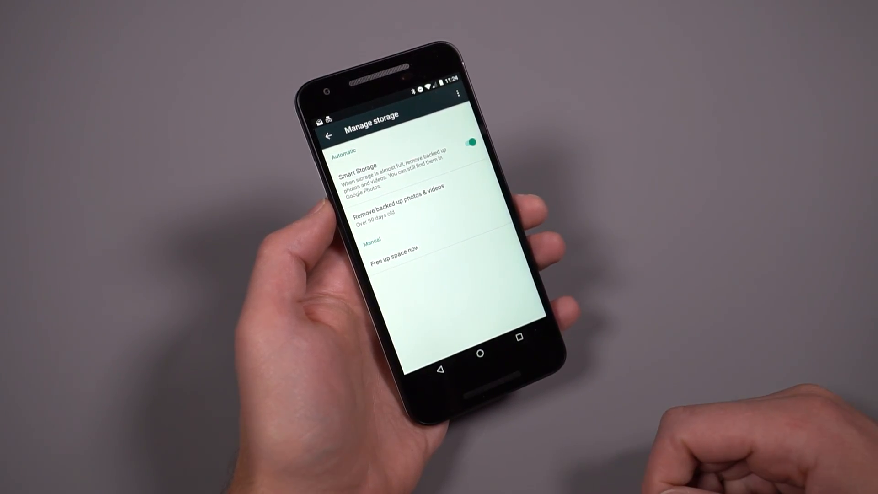
Start Free up space now and review the removable old photos, downloads and unused apps
click(398, 248)
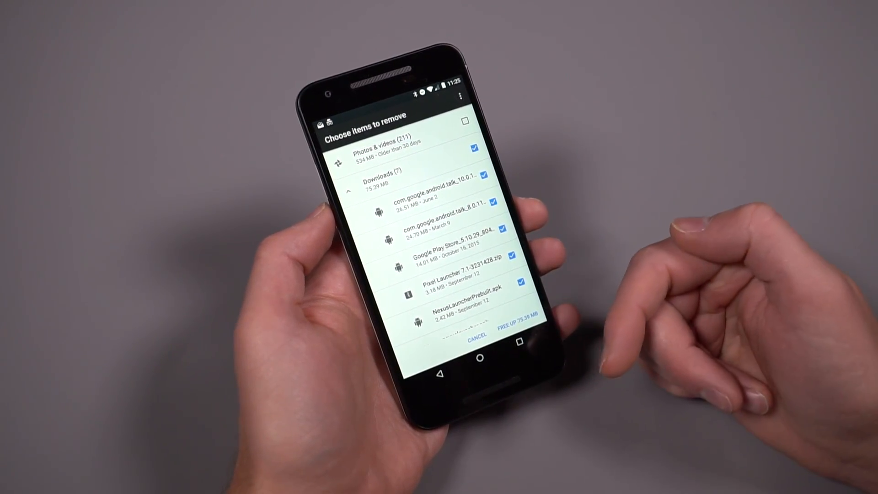
scroll(down, 3)
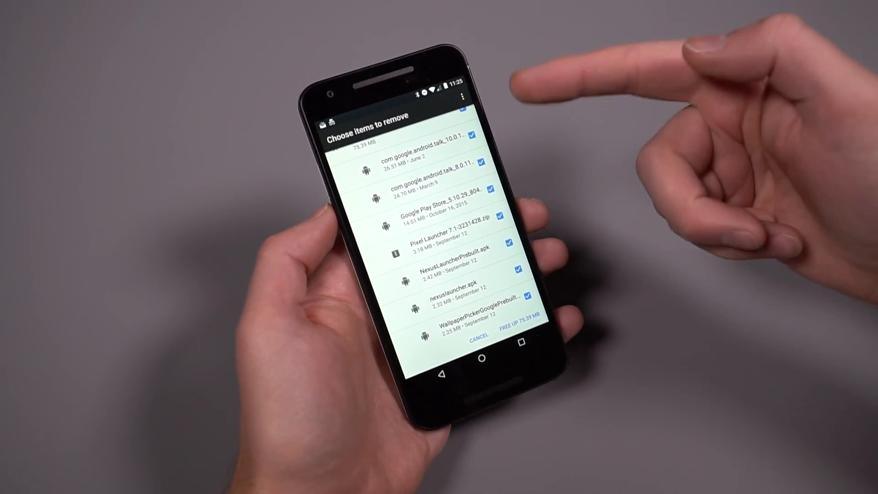
scroll(down, 3)
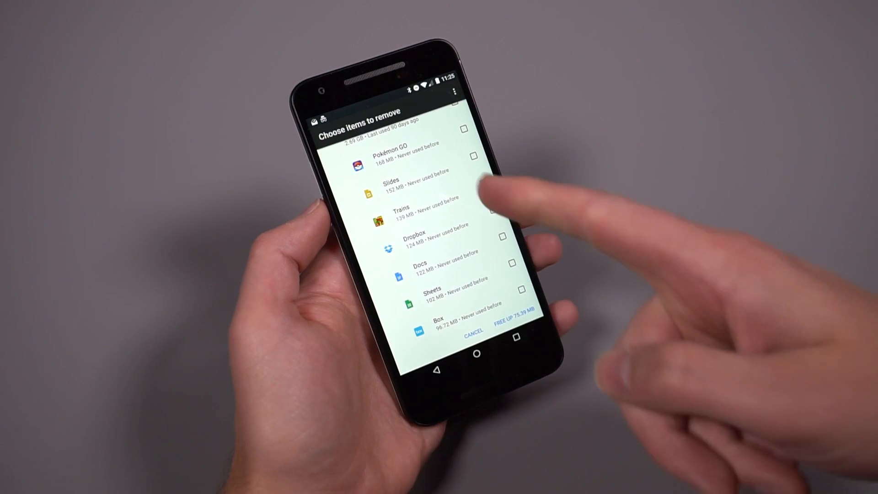
scroll(down, 3)
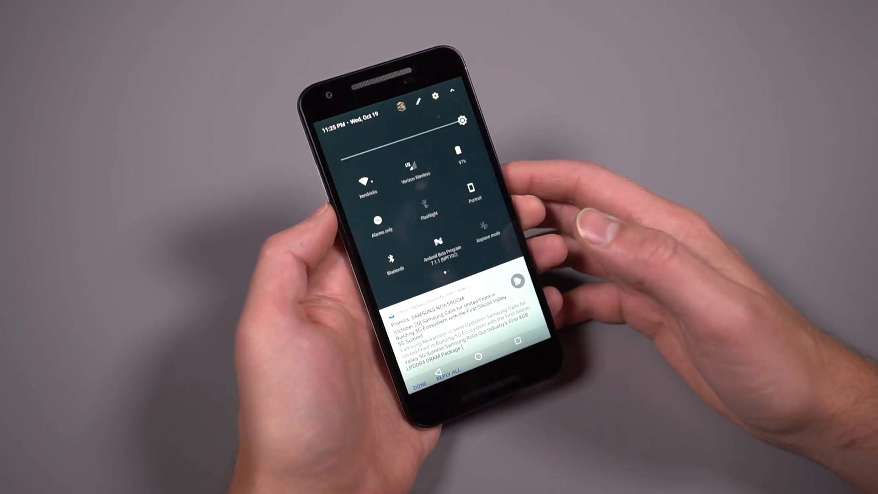
Enter the quick settings tile editor where Data Saver and Cast can be added
click(433, 104)
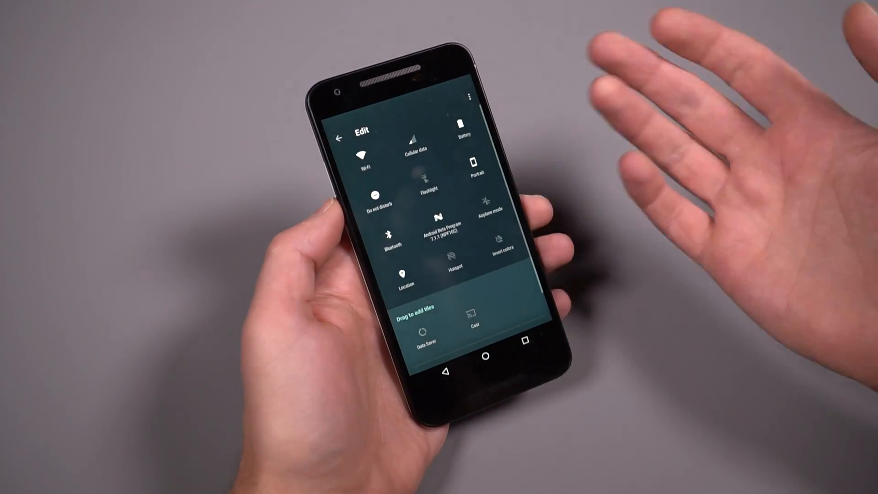